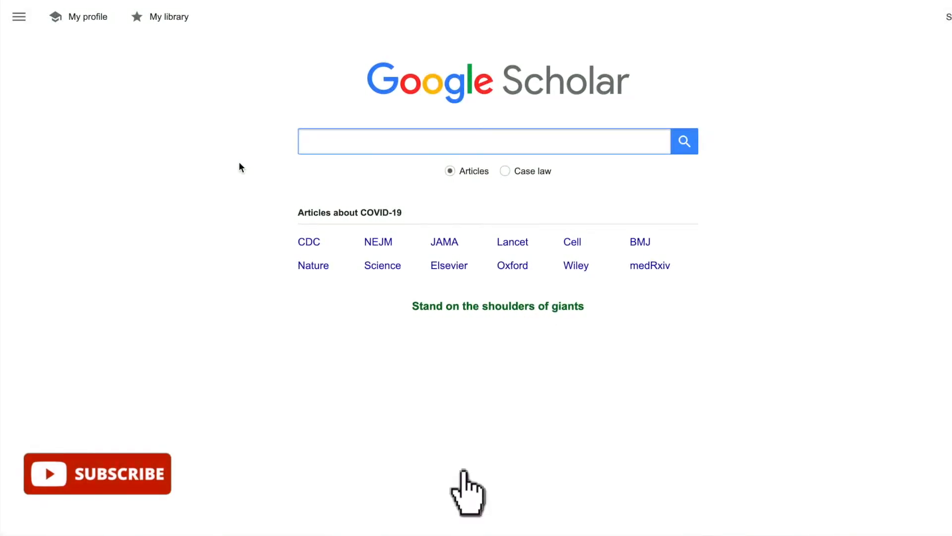
pyautogui.moveTo(109, 483)
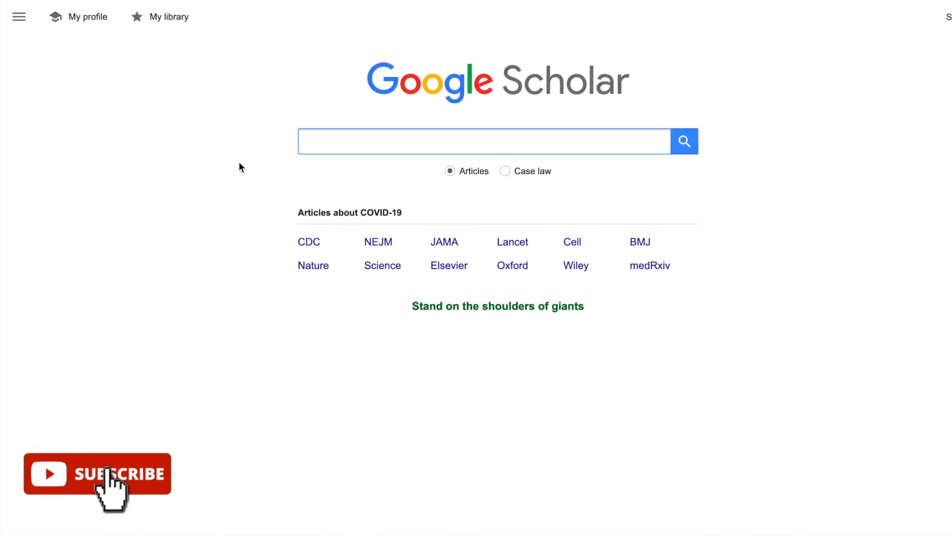
# - Add 'University of East London – View It@UEL' under Scholar's Library links settings and save it
pyautogui.click(483, 141)
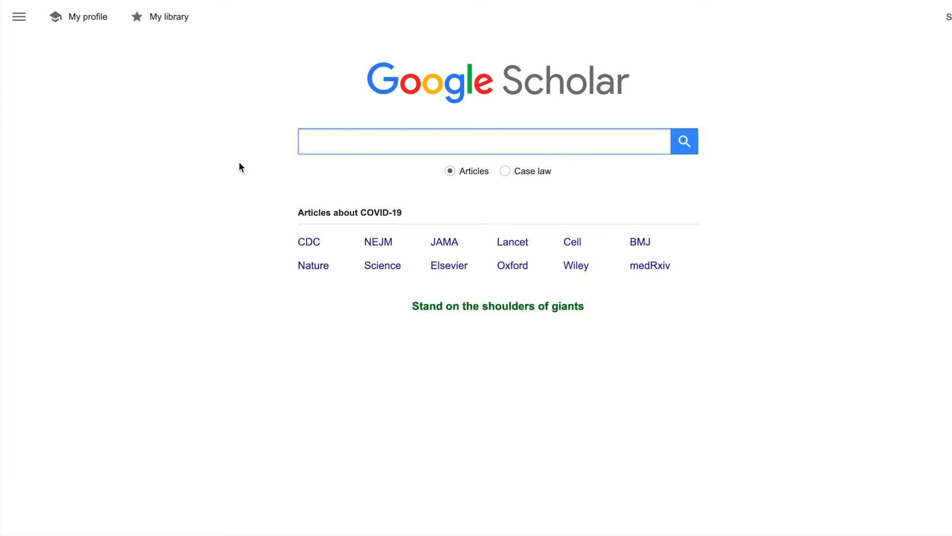
pyautogui.click(483, 141)
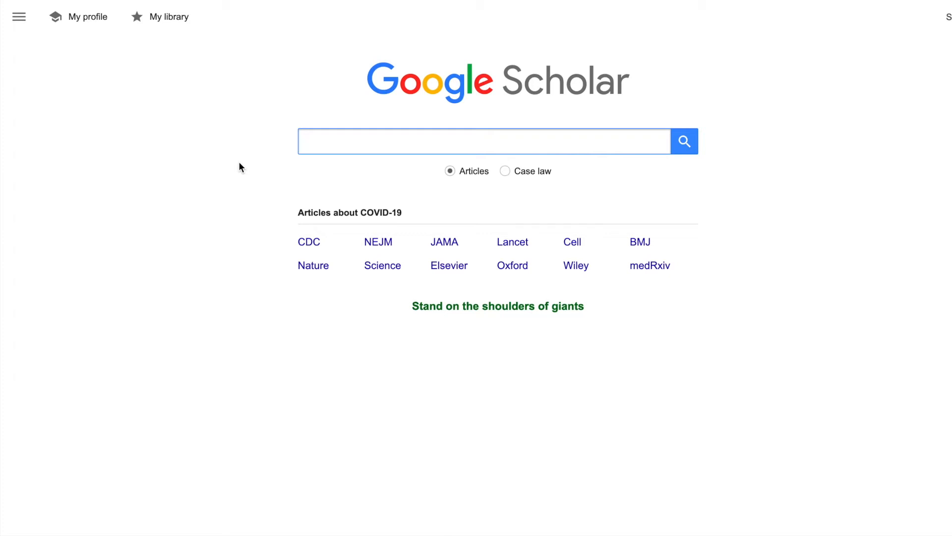
pyautogui.click(484, 141)
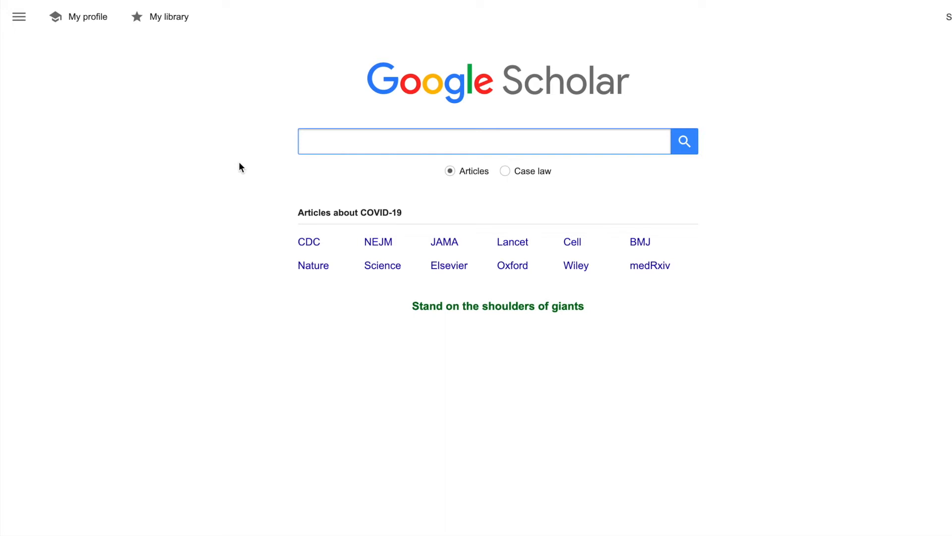
pyautogui.click(484, 140)
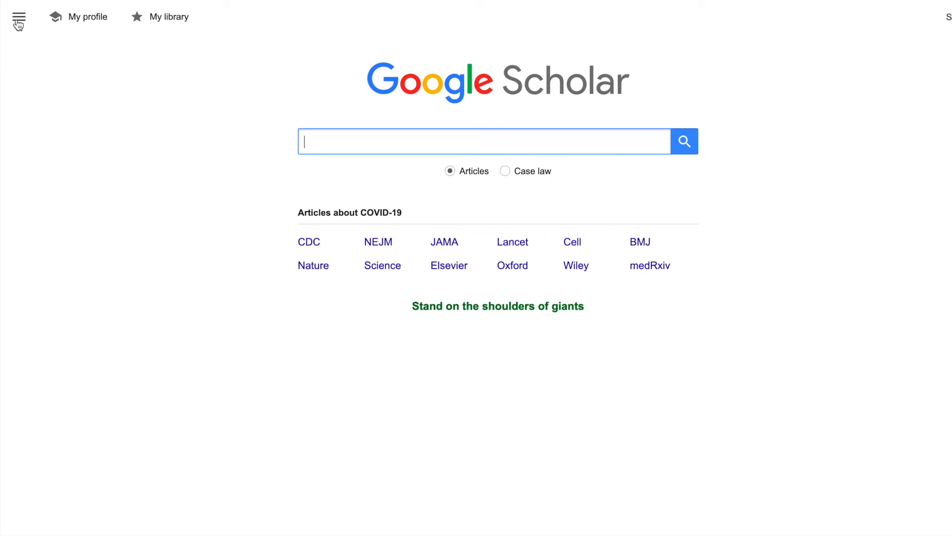
pyautogui.click(18, 16)
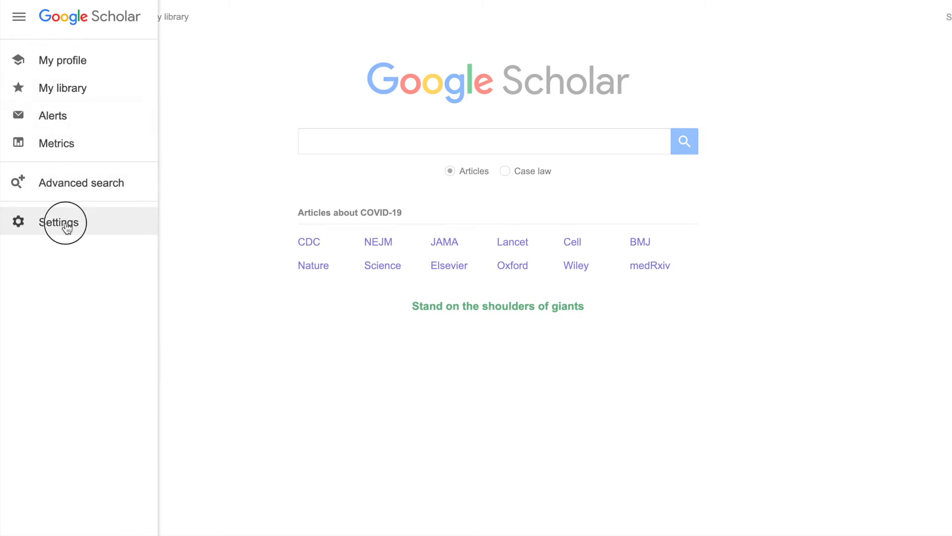
pyautogui.click(58, 222)
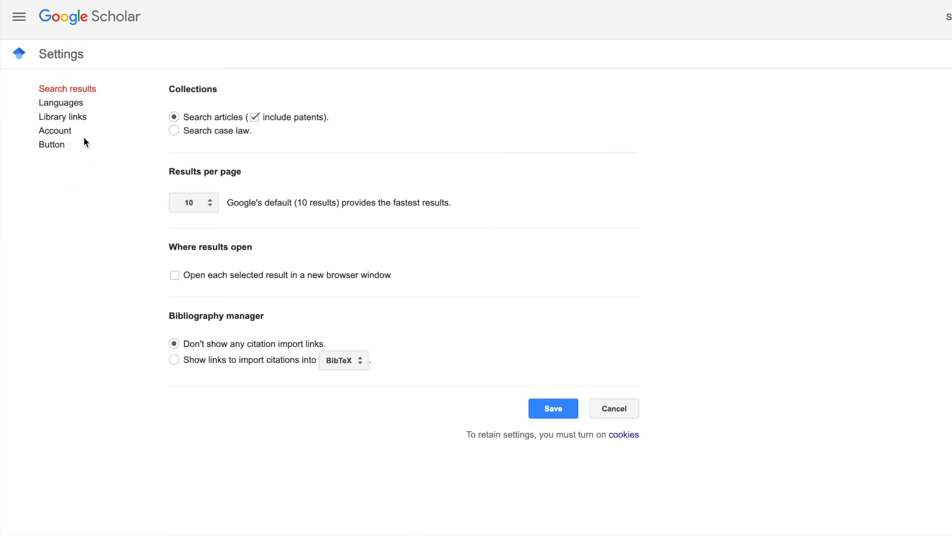
pyautogui.click(62, 117)
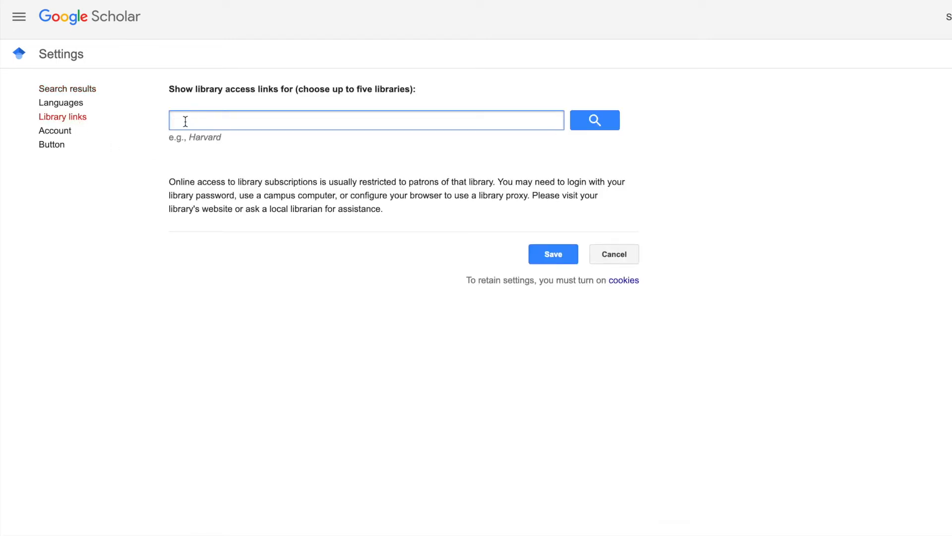
pyautogui.write('university of east london')
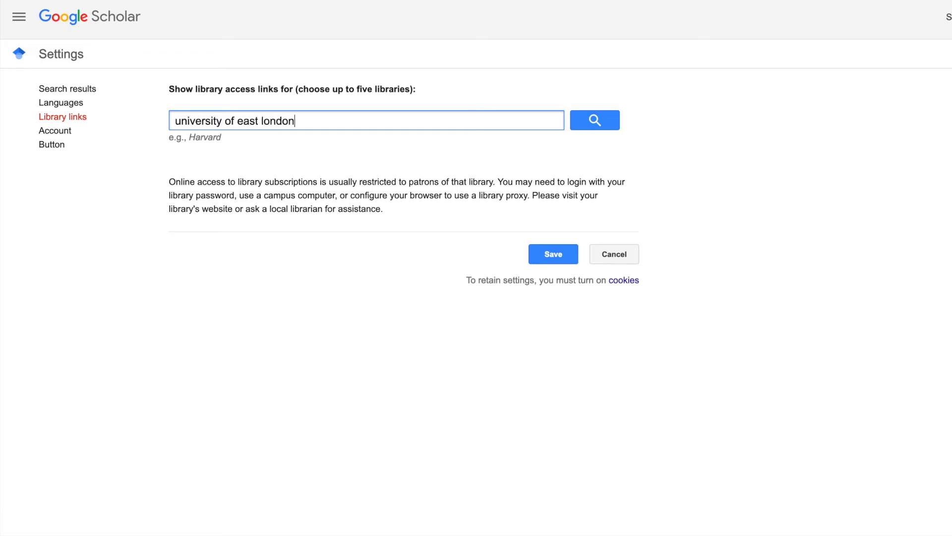
pyautogui.click(593, 119)
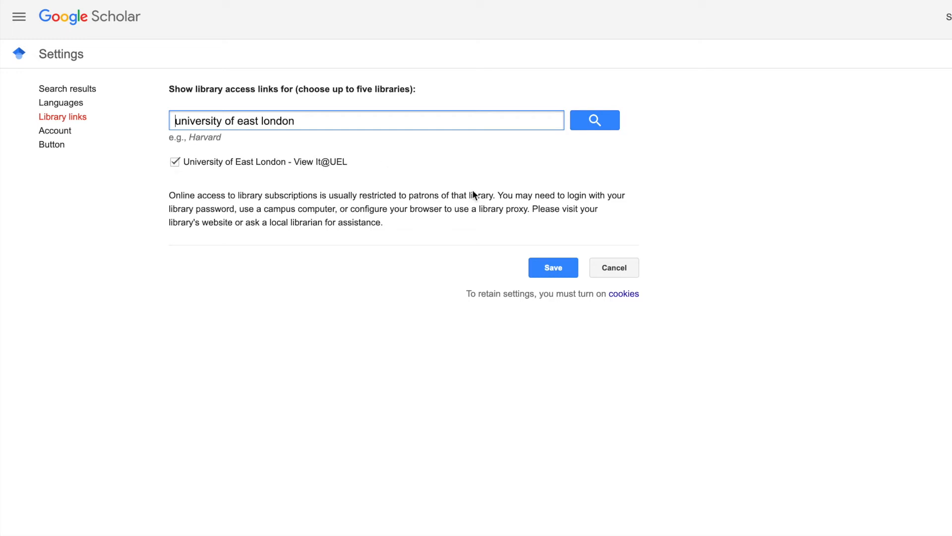
pyautogui.click(551, 268)
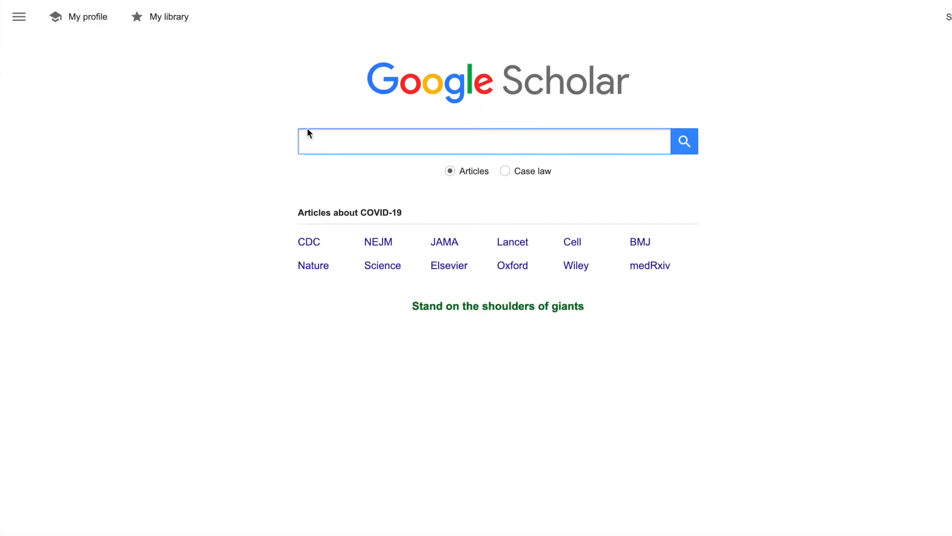
# - Search Scholar for 'refugee' and open the We refugees record through View It@UEL
pyautogui.write('refugees')
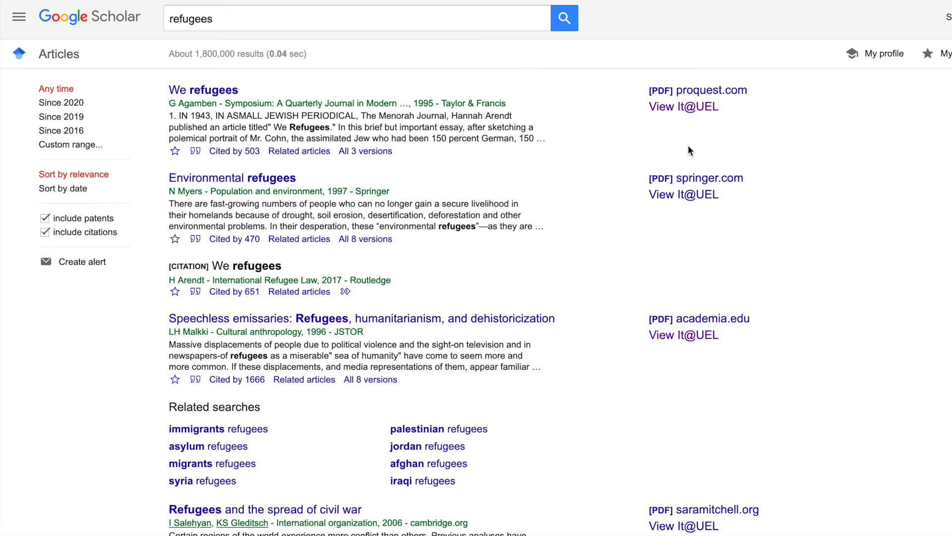
pyautogui.moveTo(682, 194)
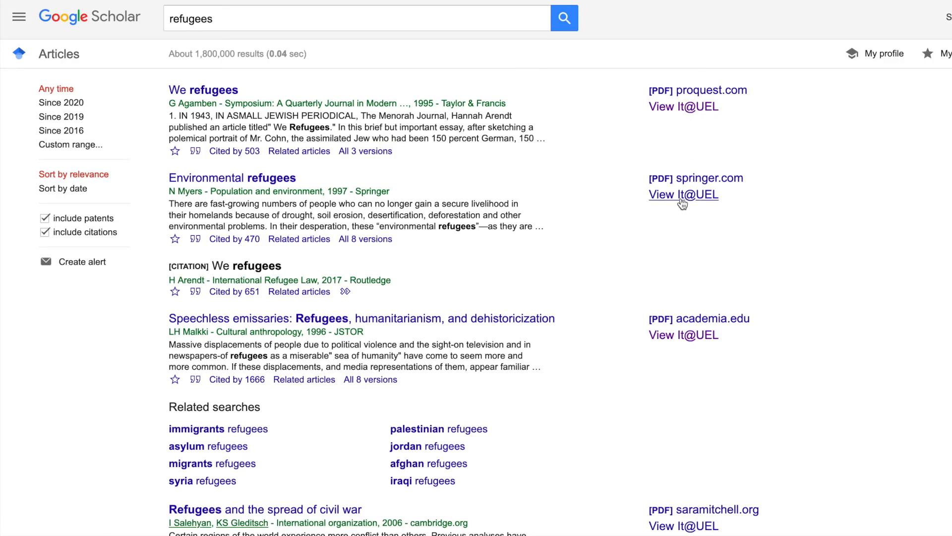
pyautogui.moveTo(433, 325)
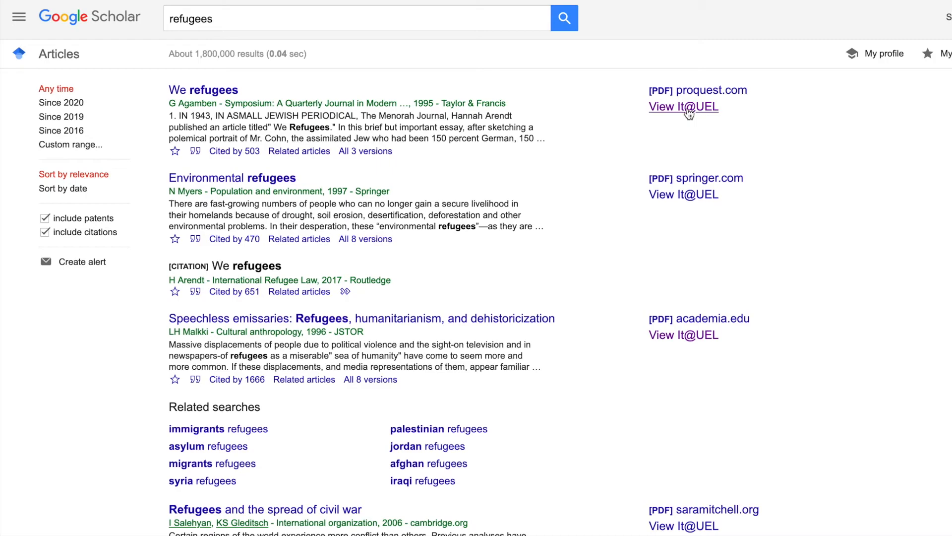
pyautogui.click(683, 106)
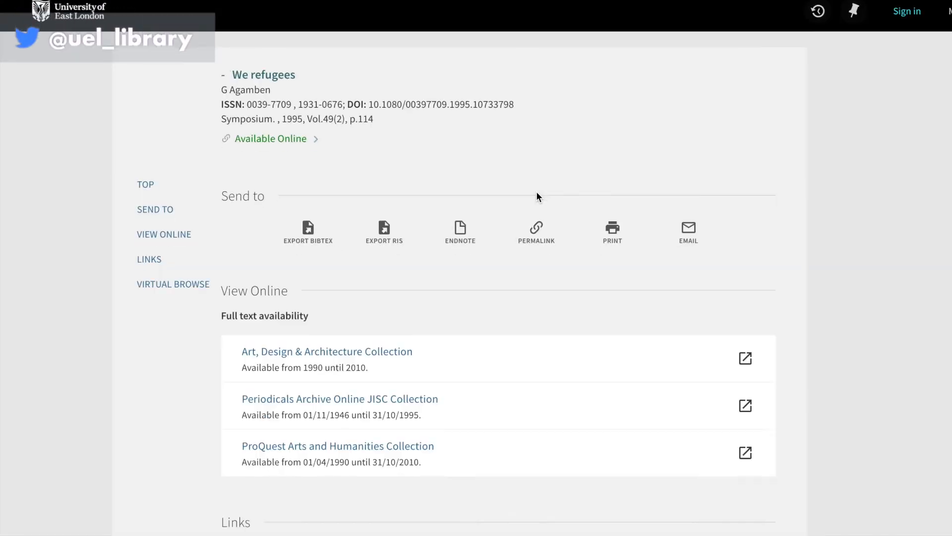